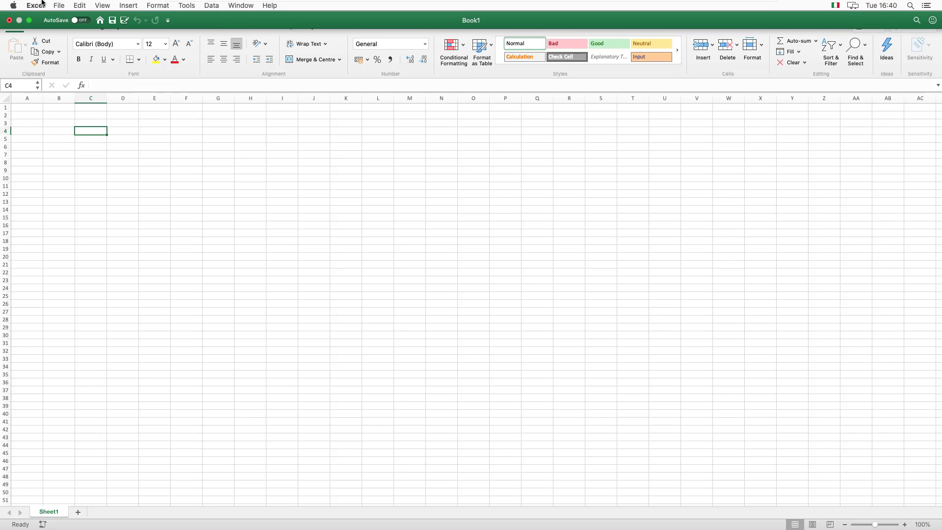
# - Reach Excel's Preferences window from the Excel menu
pyautogui.click(34, 6)
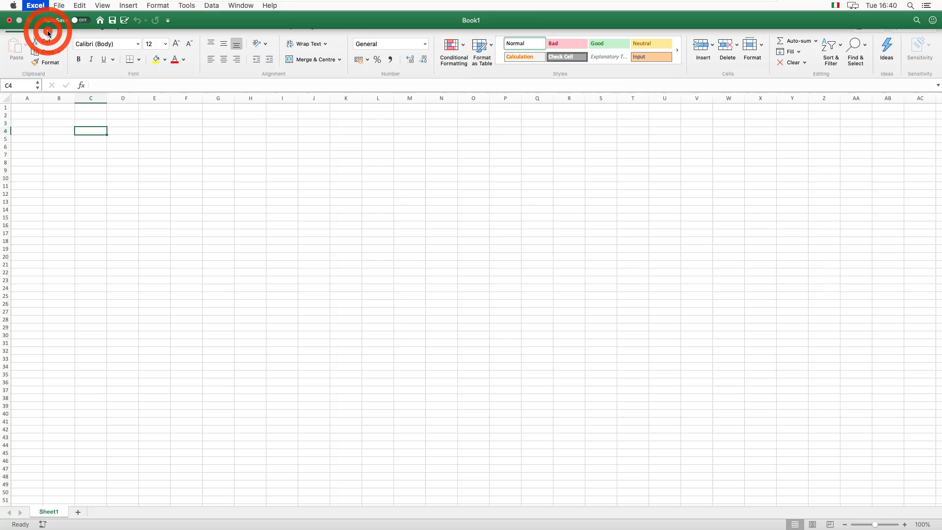
pyautogui.click(35, 5)
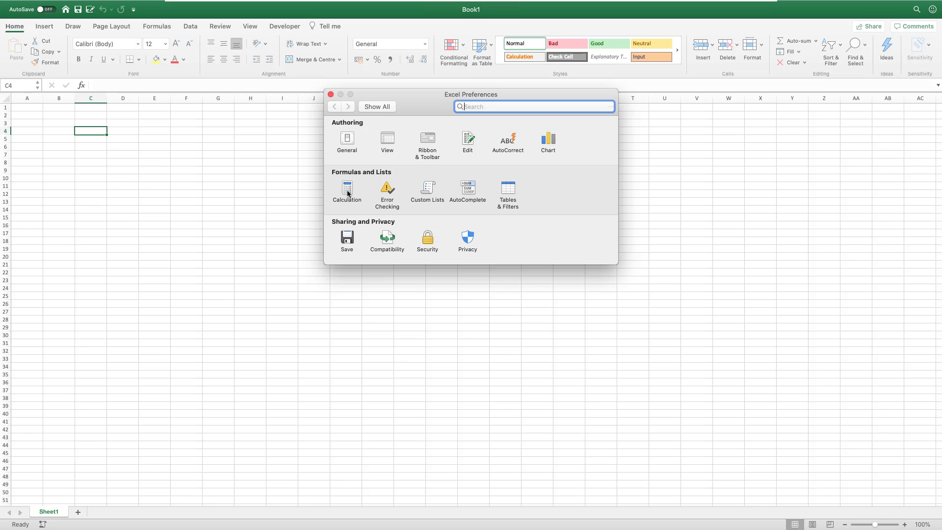
# - Show the Calculation preferences, set to Automatic with iterative calculation unchecked
pyautogui.click(347, 191)
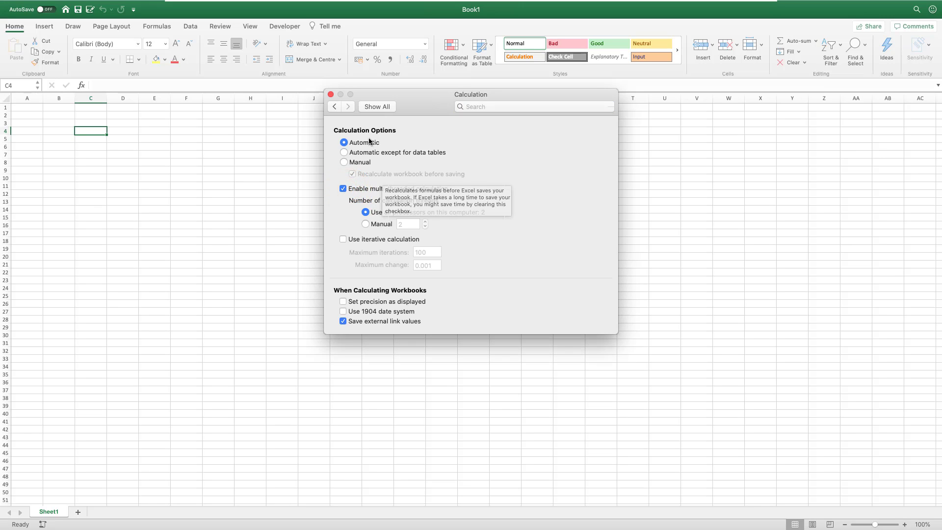
pyautogui.moveTo(358, 147)
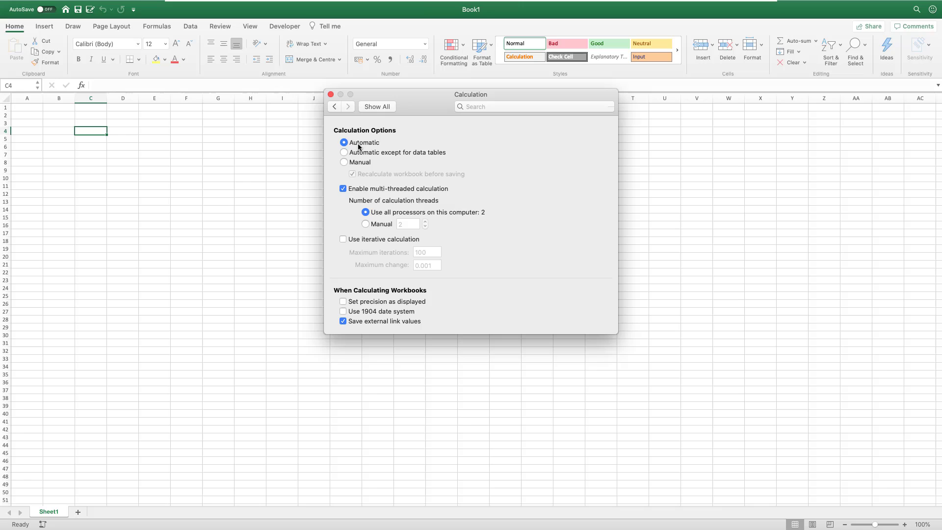
pyautogui.moveTo(358, 160)
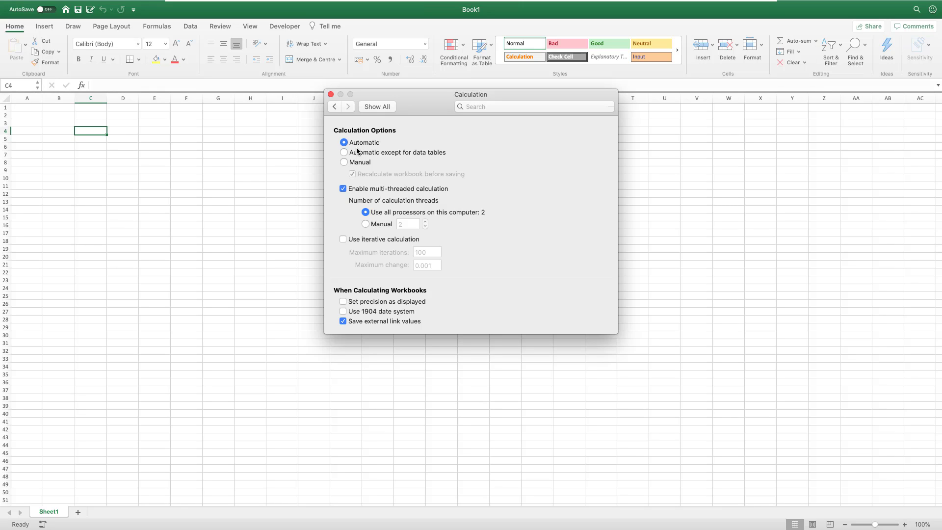
pyautogui.moveTo(359, 156)
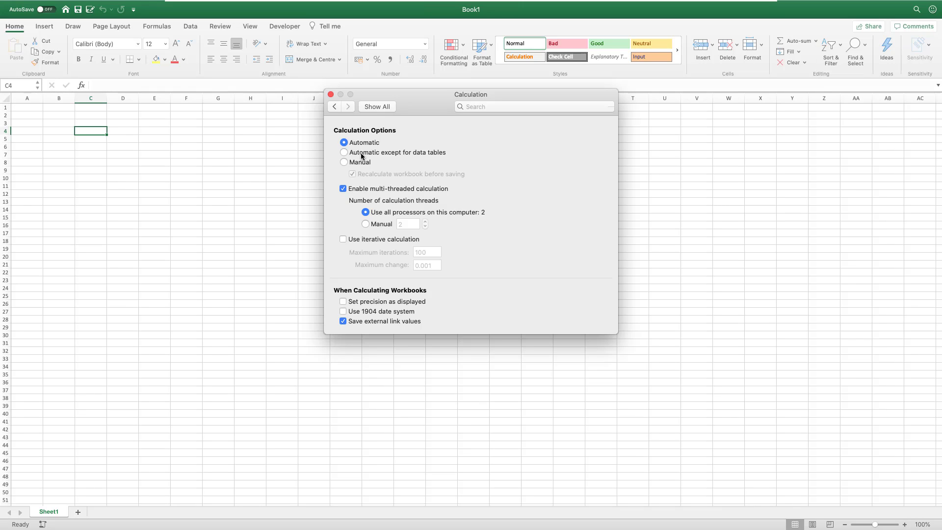
pyautogui.moveTo(365, 163)
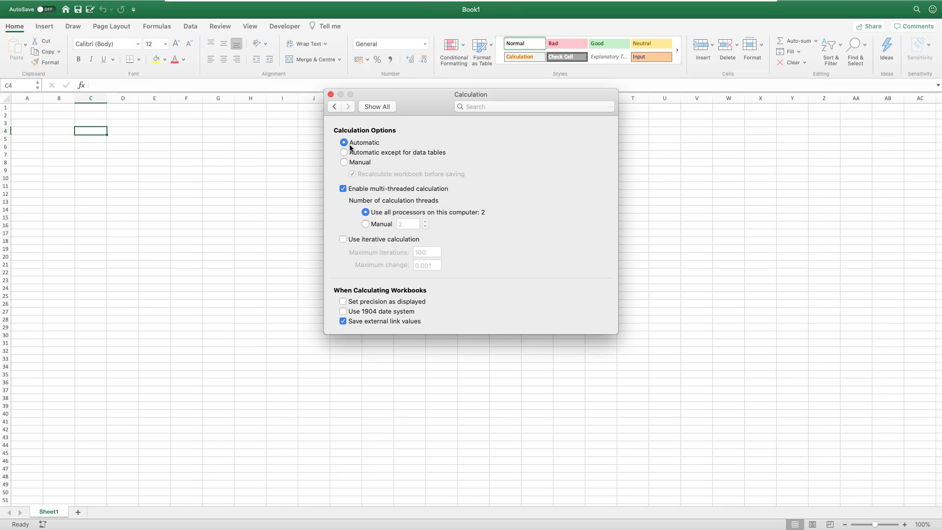
pyautogui.moveTo(422, 226)
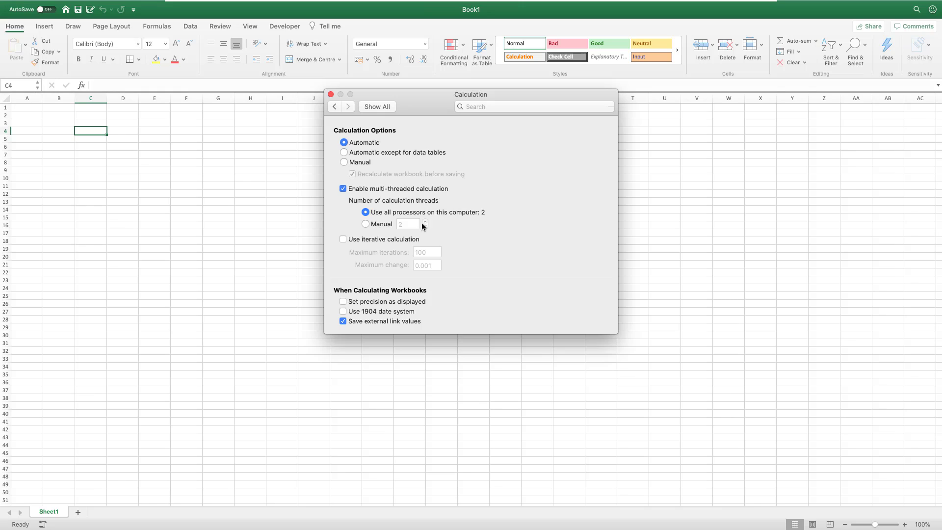
pyautogui.moveTo(377, 236)
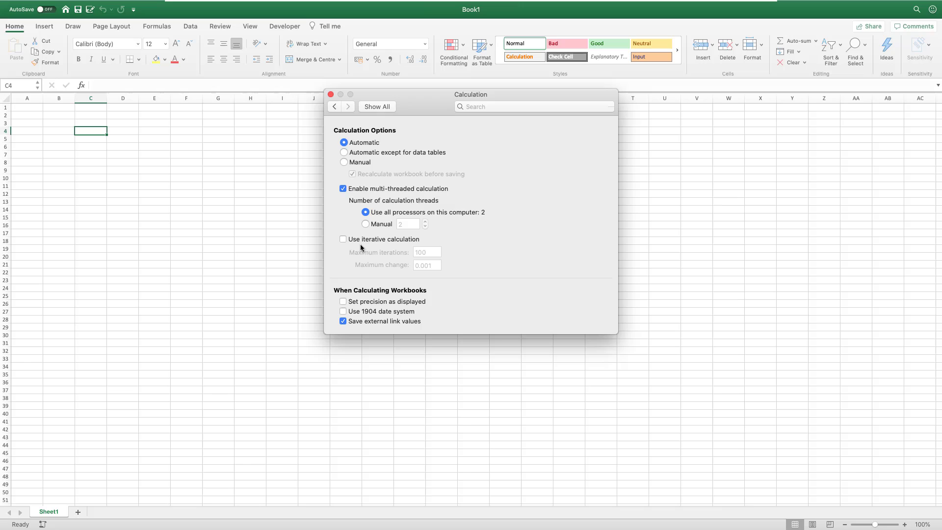
pyautogui.moveTo(352, 245)
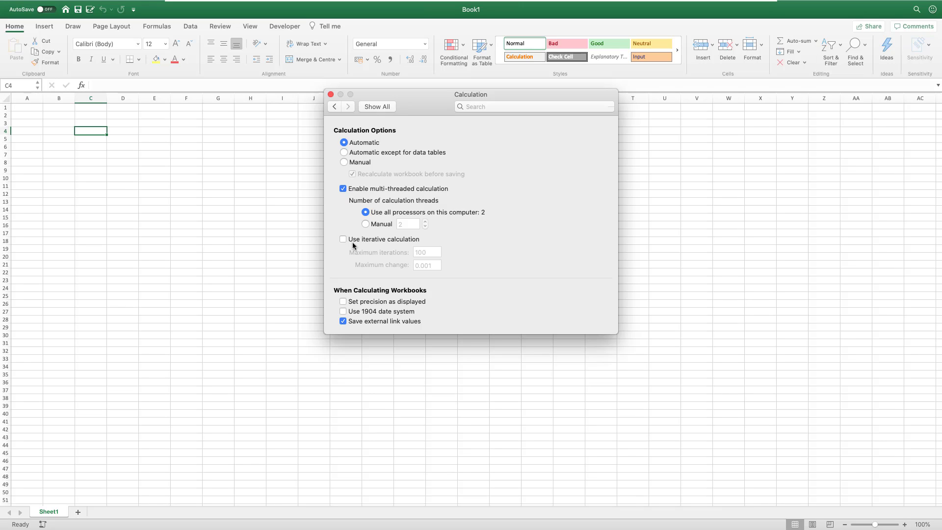
pyautogui.click(343, 239)
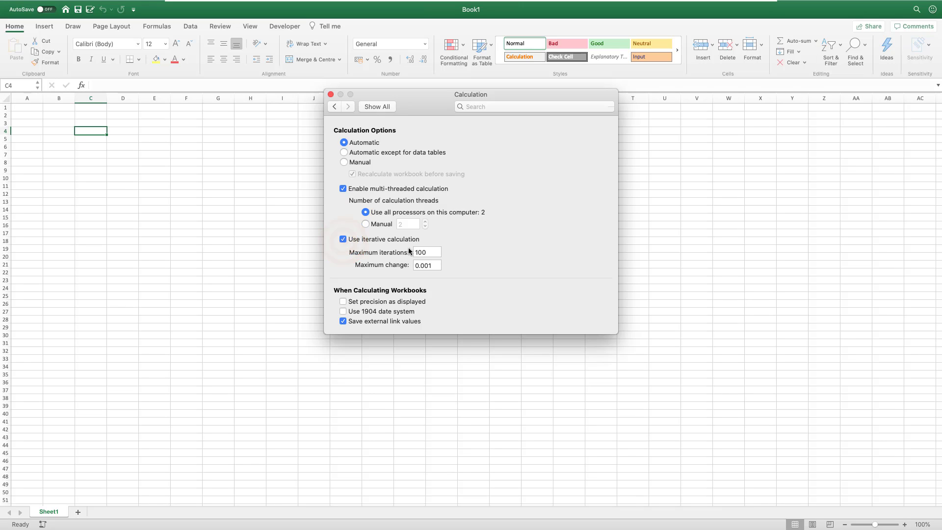
pyautogui.moveTo(527, 235)
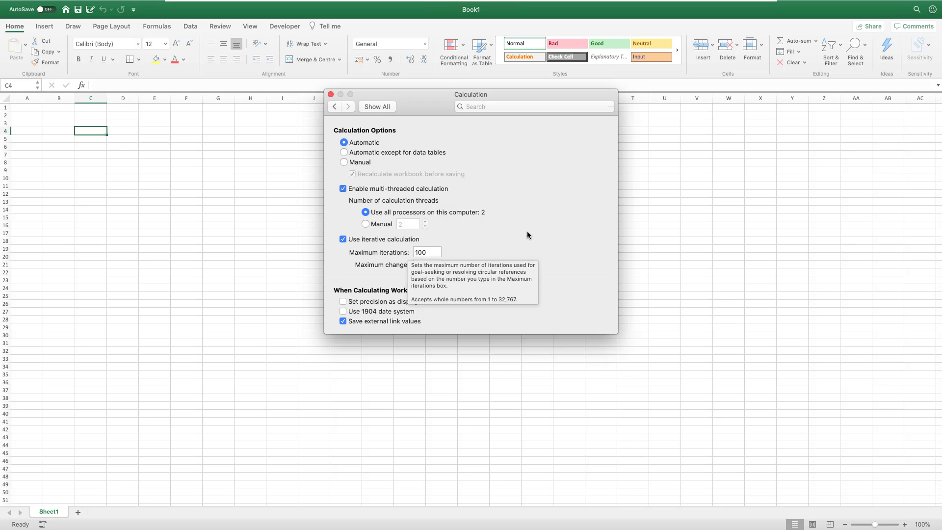
pyautogui.moveTo(502, 254)
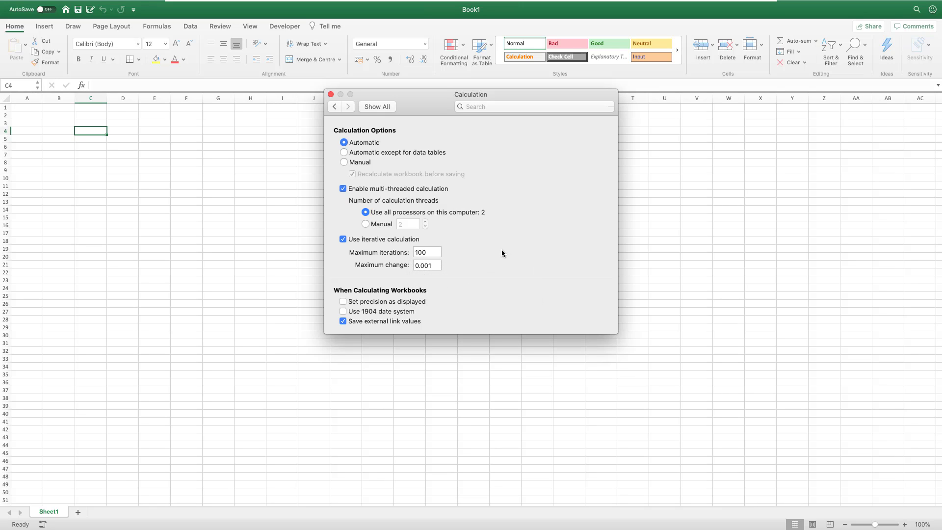
pyautogui.moveTo(430, 272)
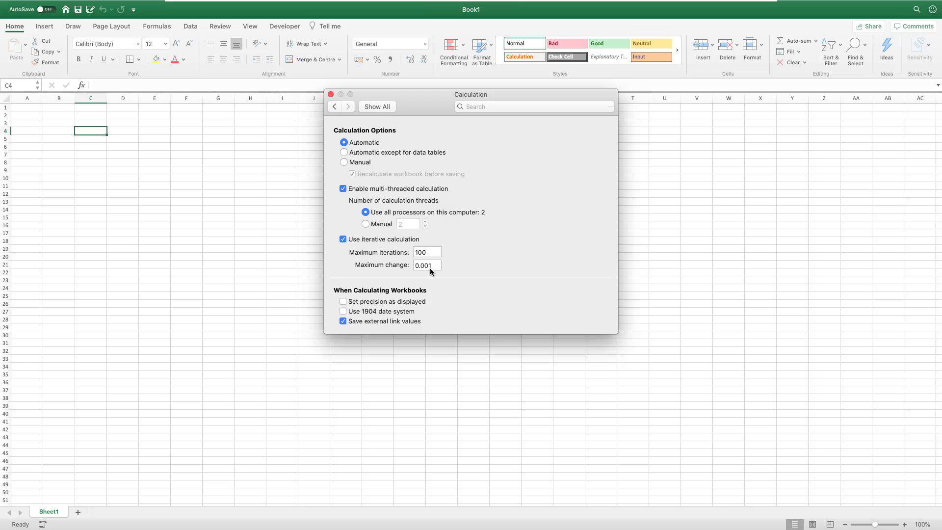
pyautogui.moveTo(427, 266)
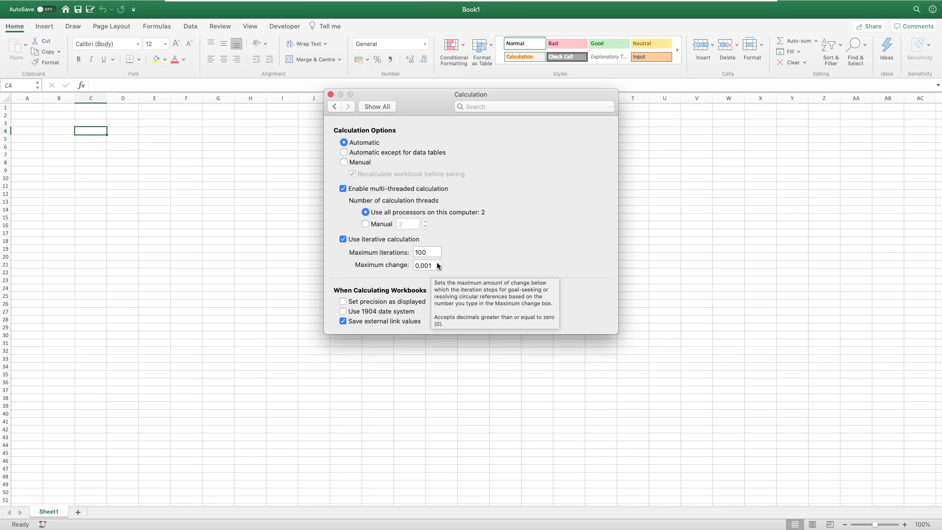
pyautogui.moveTo(453, 240)
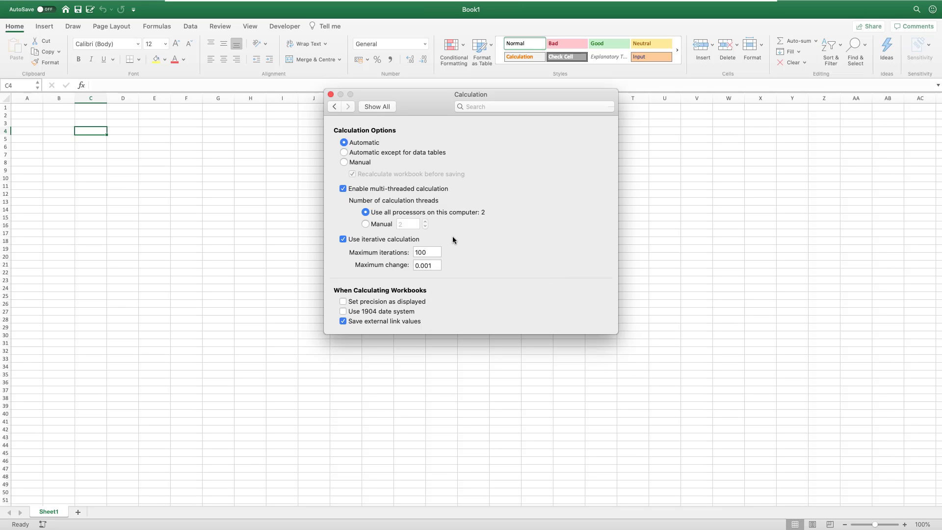
pyautogui.moveTo(449, 240)
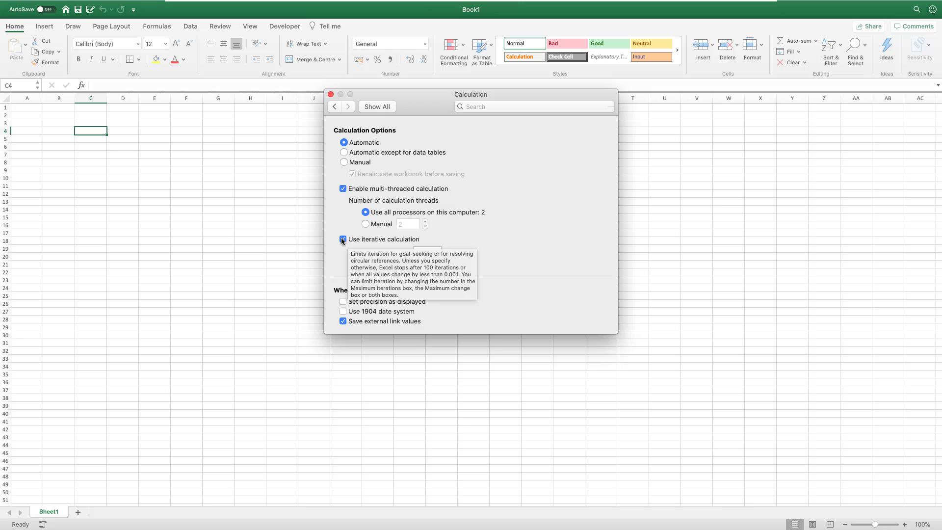
pyautogui.click(344, 240)
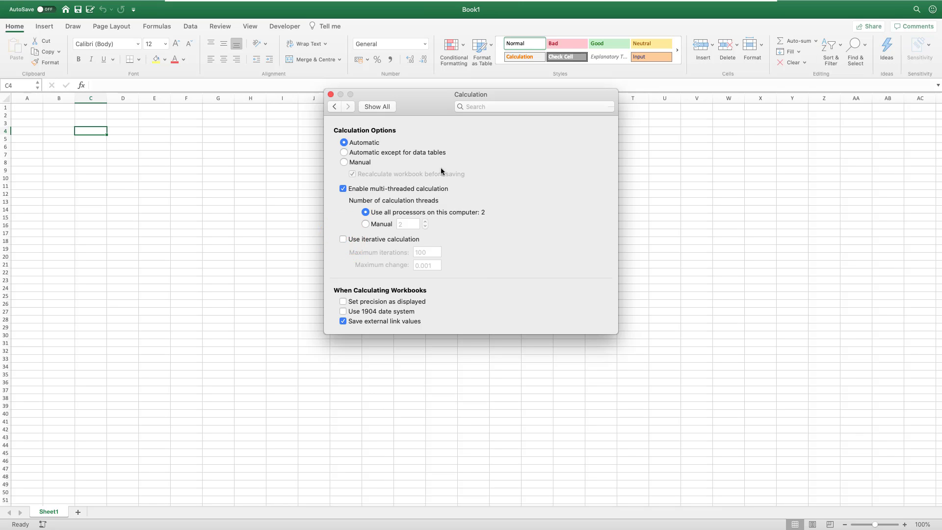